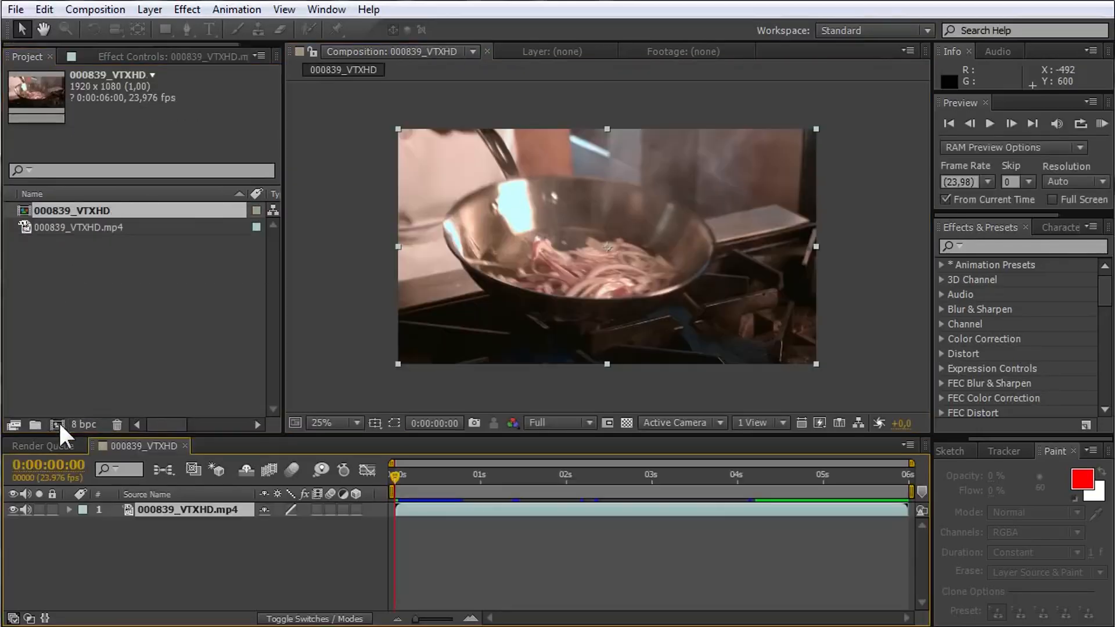
mouse_move(57, 425)
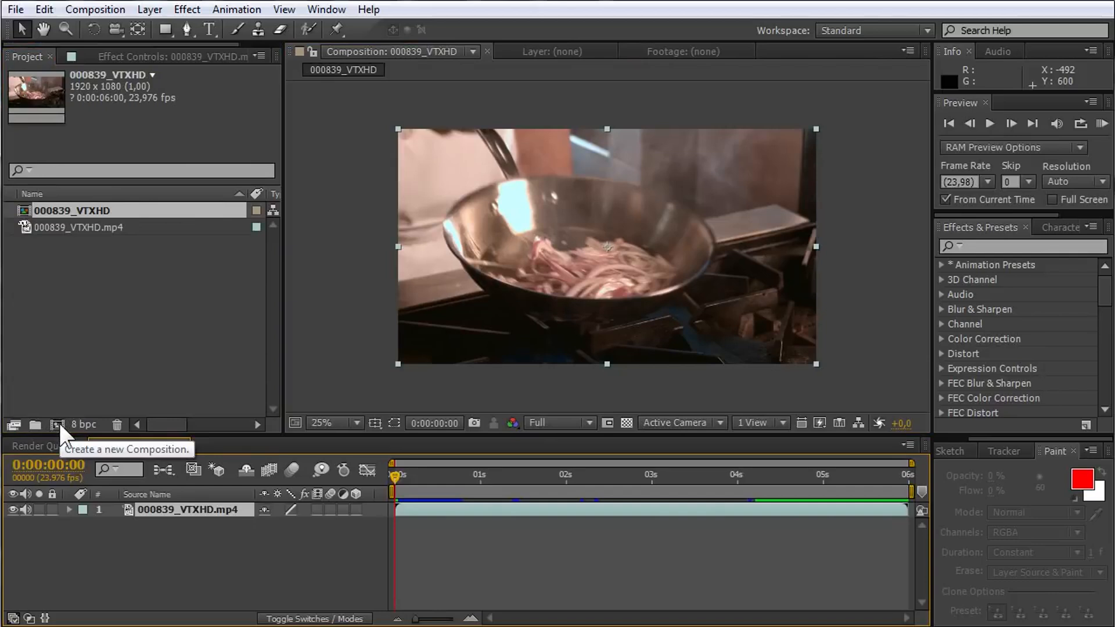
Add the 000839_VTXHD composition to the Render Queue via the Composition menu
click(94, 9)
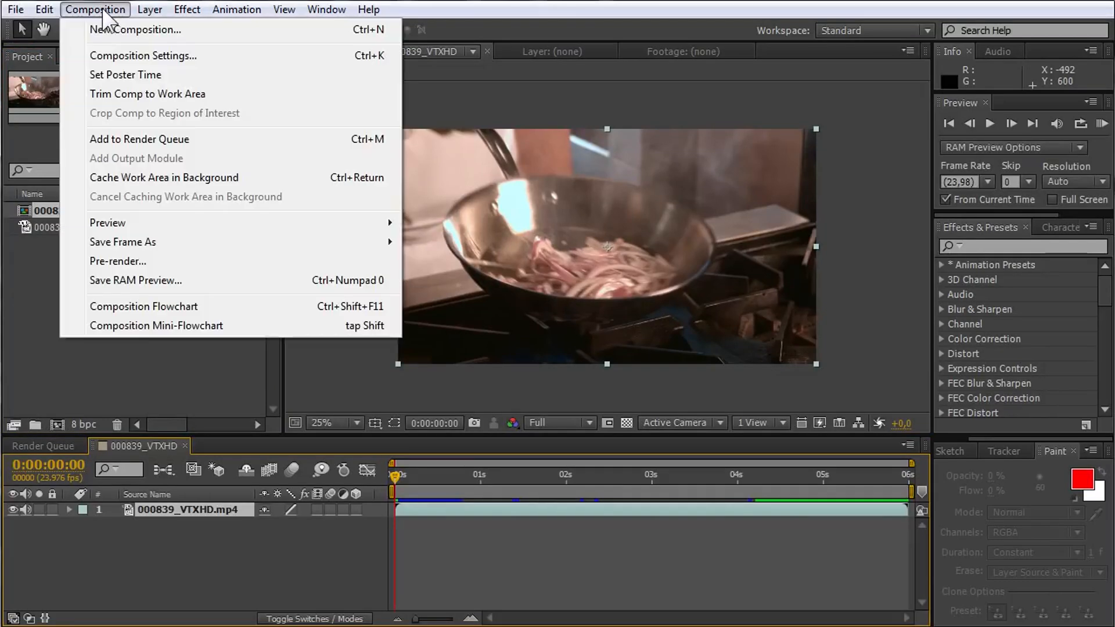
mouse_move(140, 138)
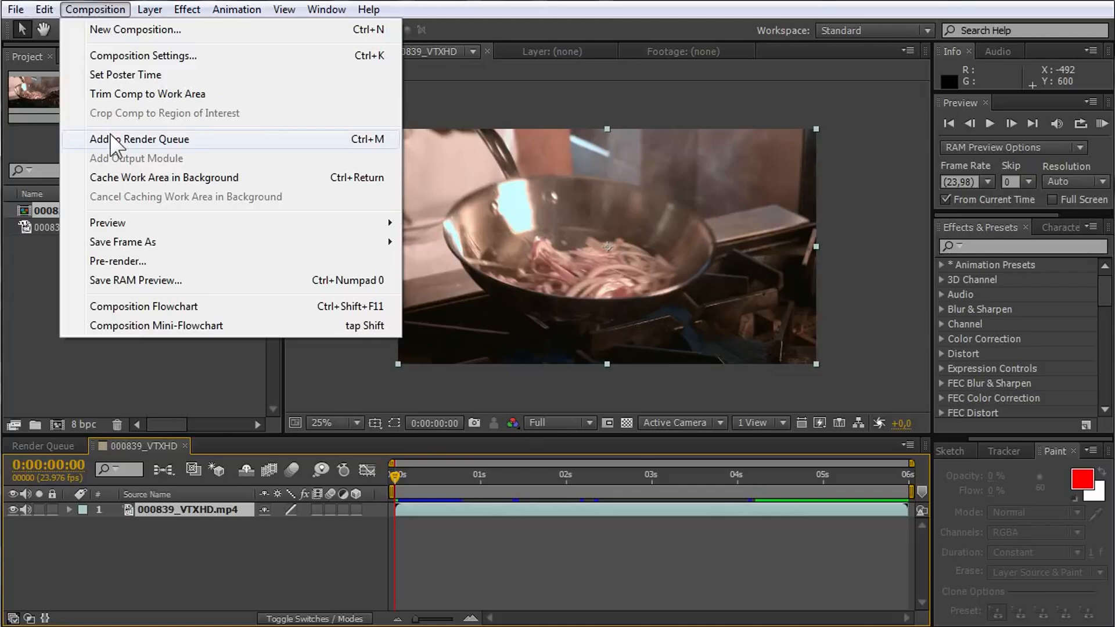
click(140, 138)
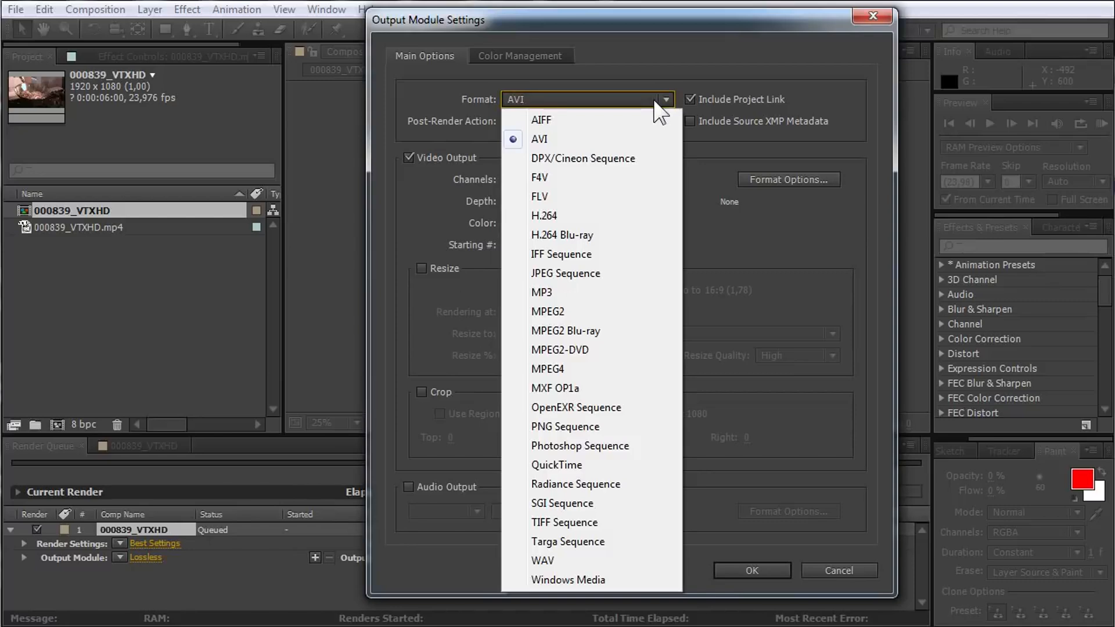
mouse_move(612, 163)
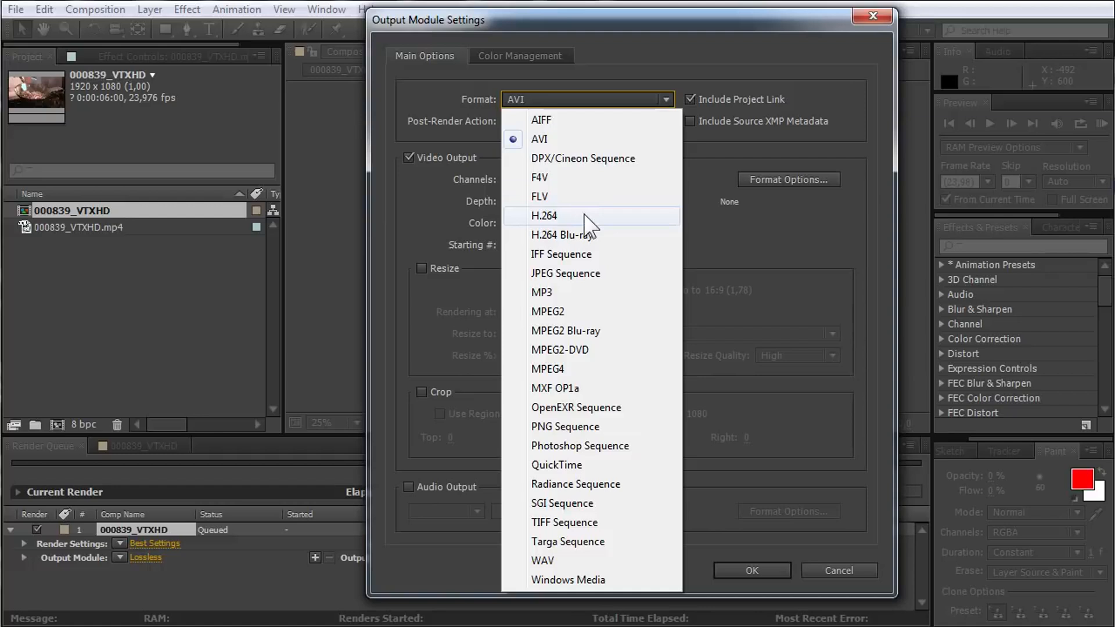
Choose H.264 as the output module format for the queued item
click(545, 216)
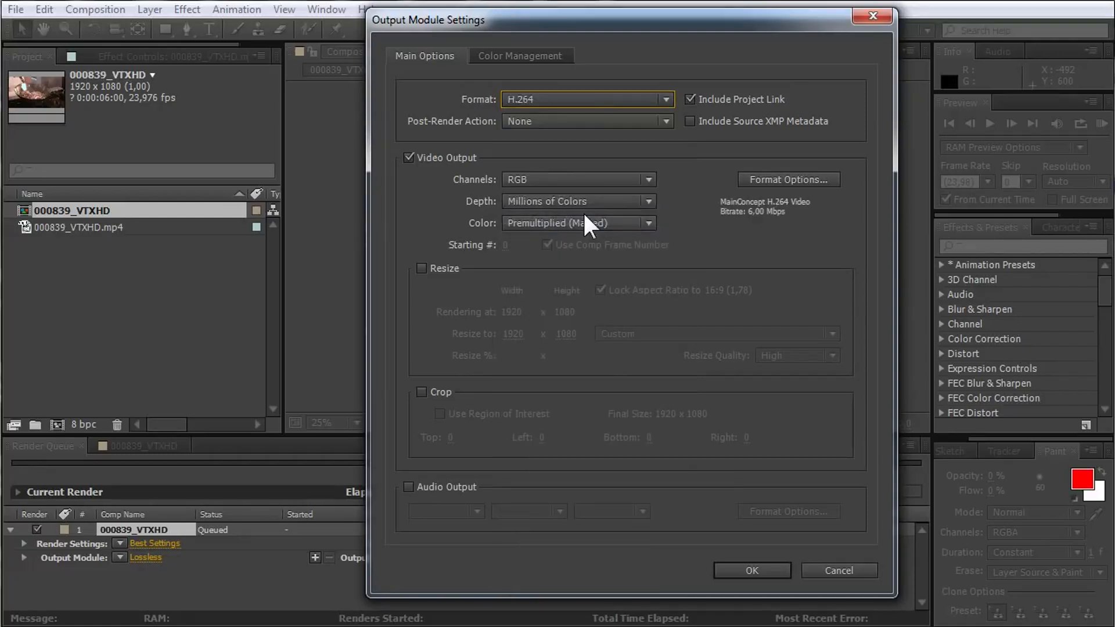
Enable stereo Audio Output and confirm the Output Module Settings for 000839_VTXHD.mp4
click(407, 487)
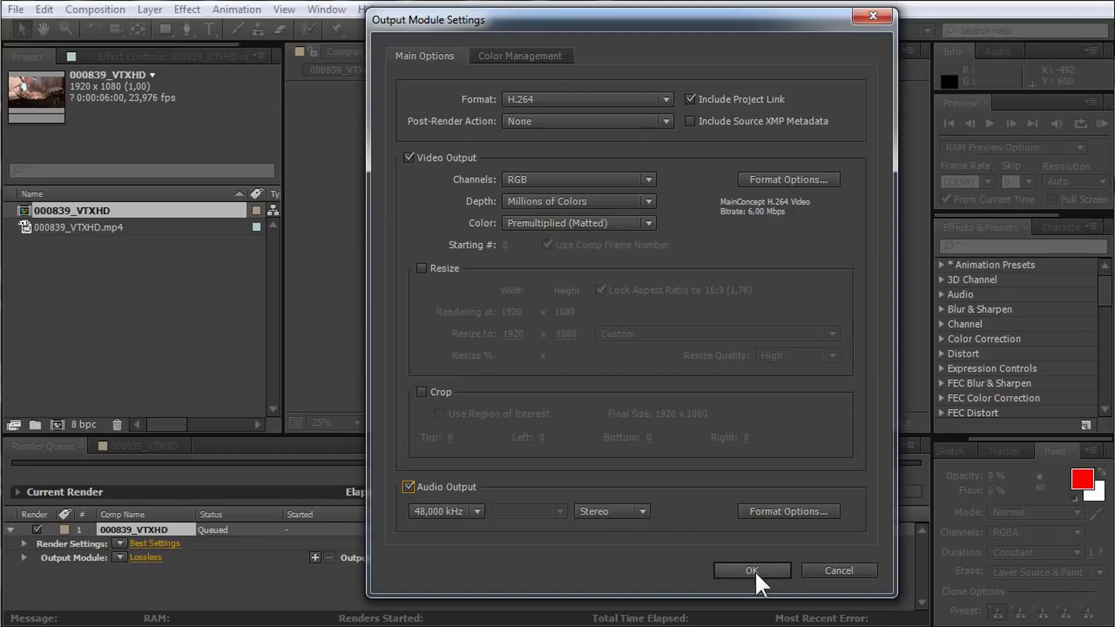
click(751, 570)
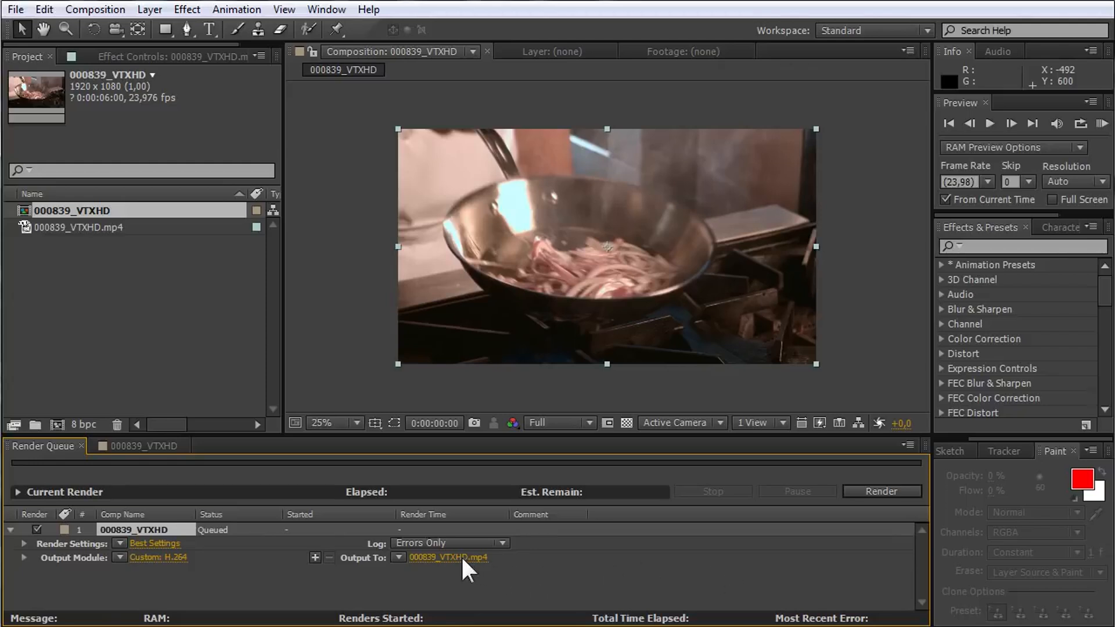
mouse_move(881, 492)
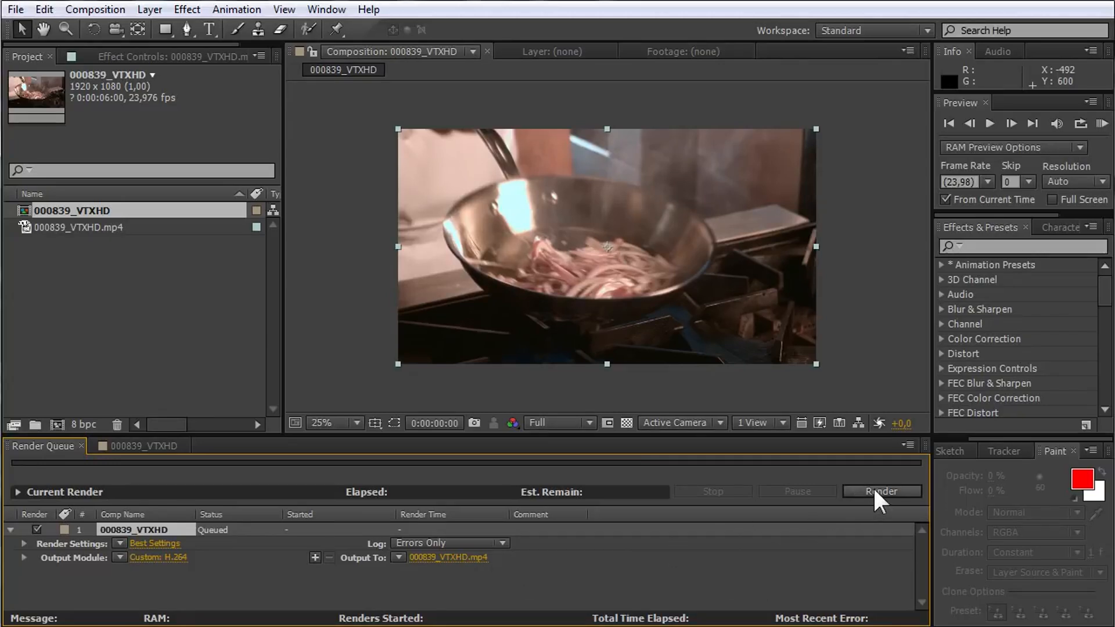
Start rendering 000839_VTXHD to 000839_VTXHD.mp4 from the Render Queue
click(882, 492)
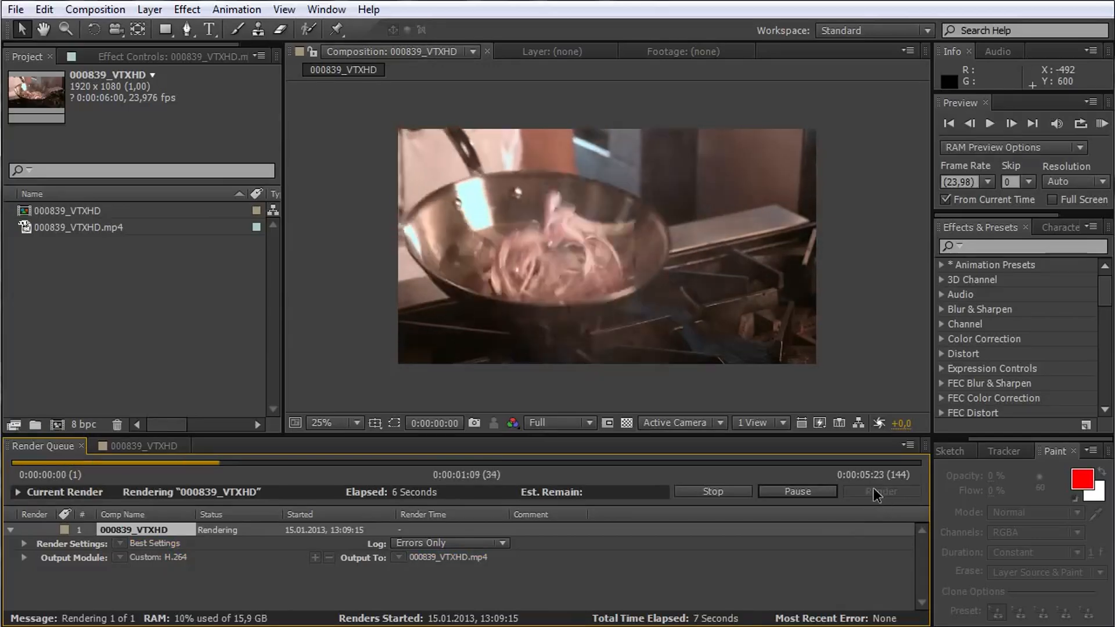